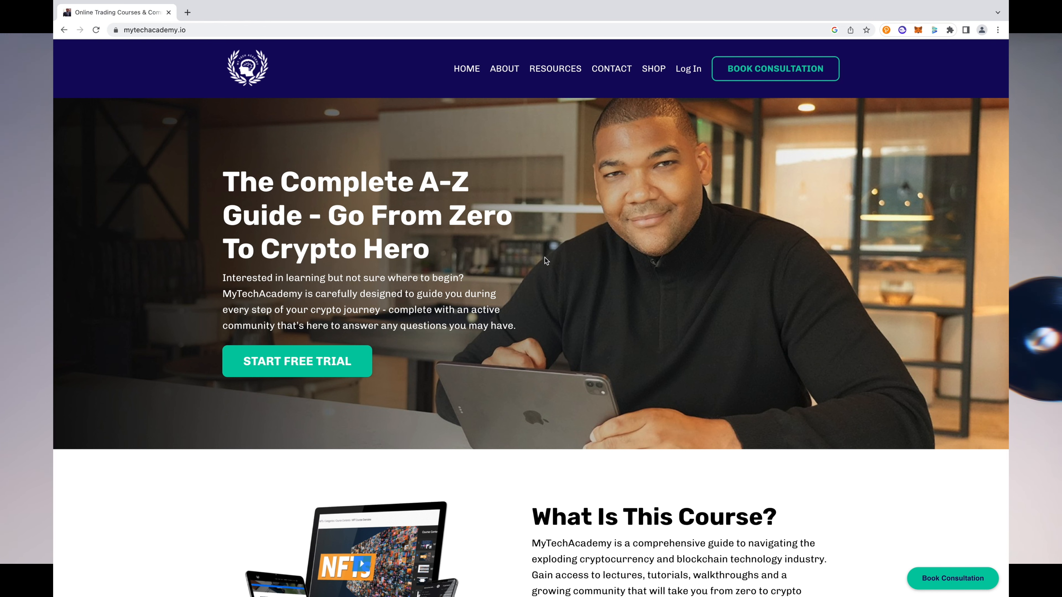
scroll("down", 3)
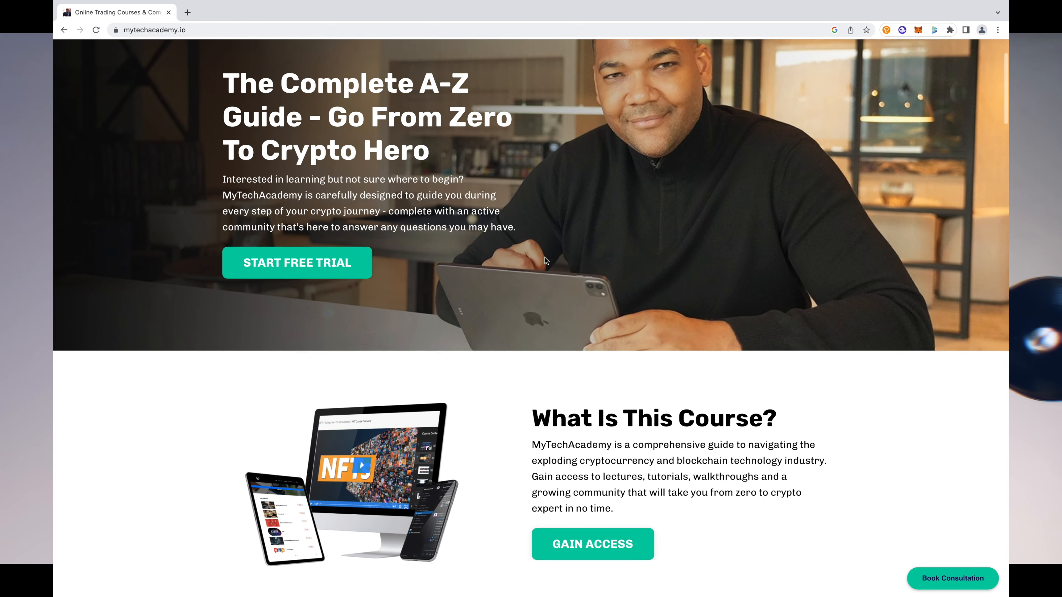
scroll("down", 3)
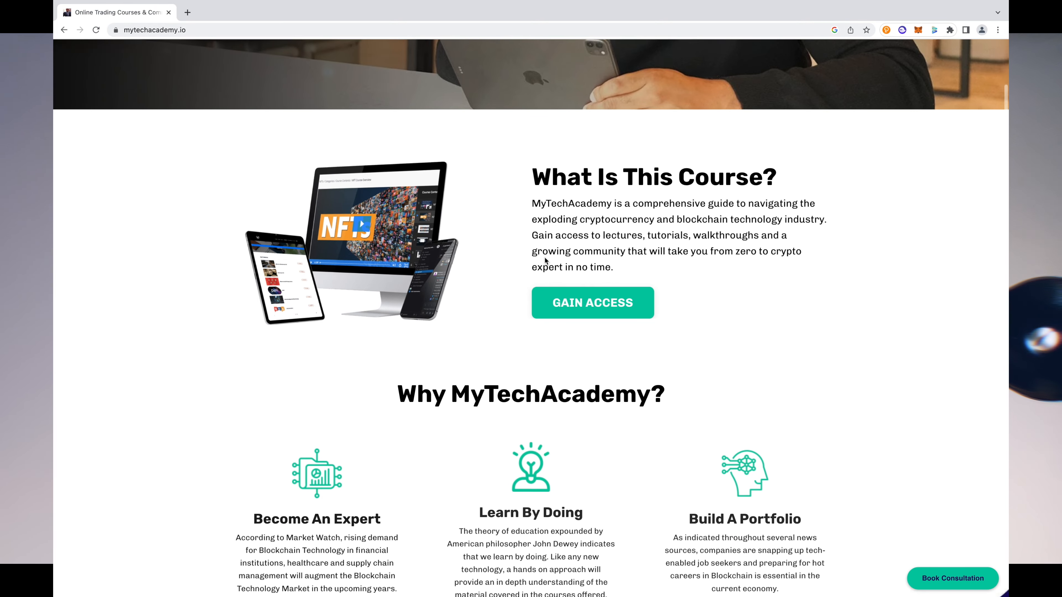
scroll("down", 3)
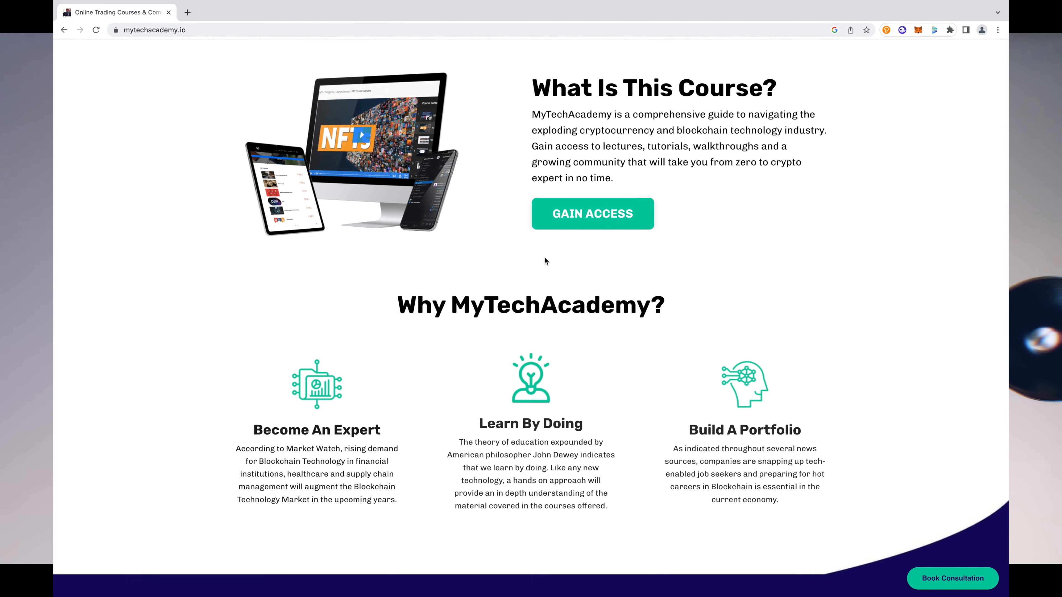
scroll("down", 3)
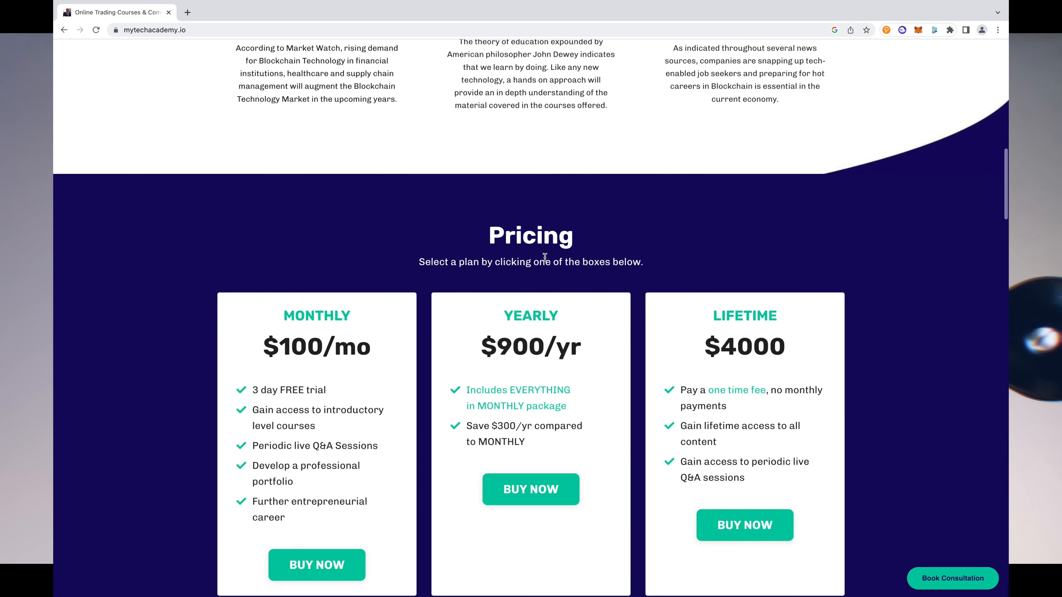
scroll("down", 3)
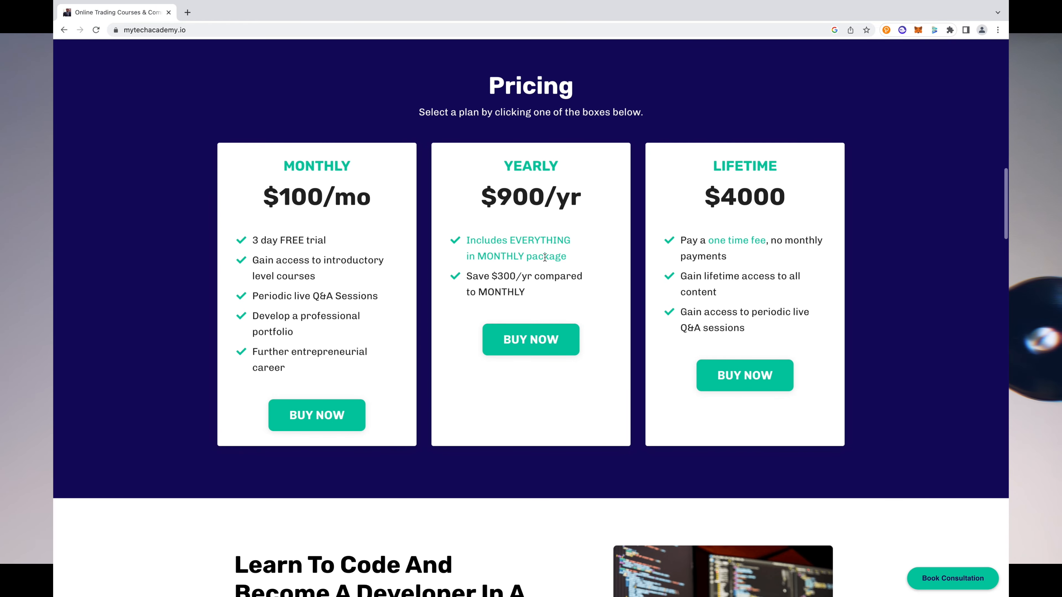